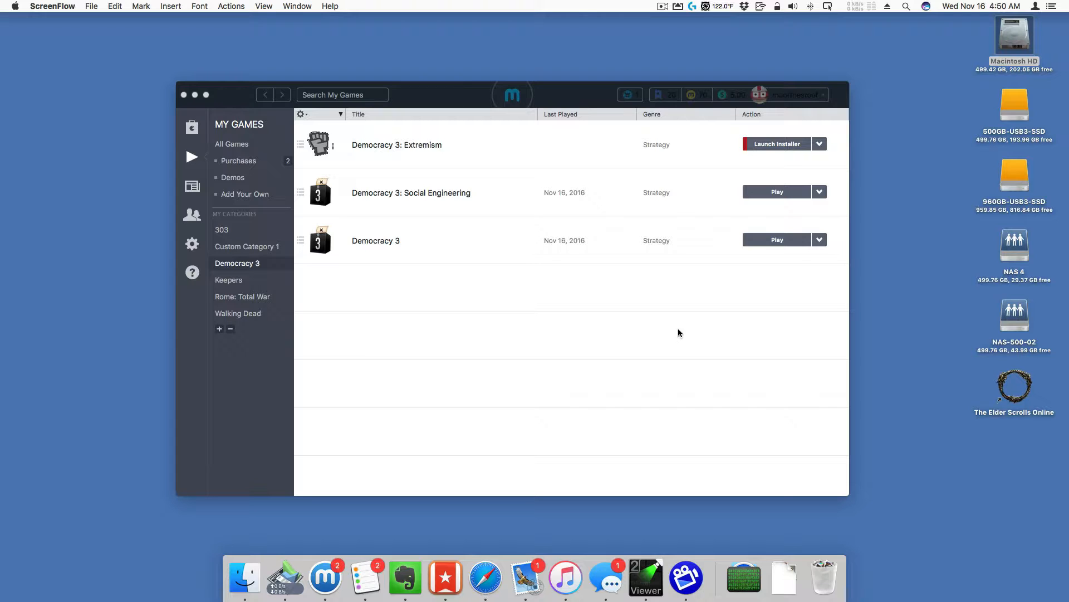
{"action": "mouse_move", "coordinate": [777, 240]}
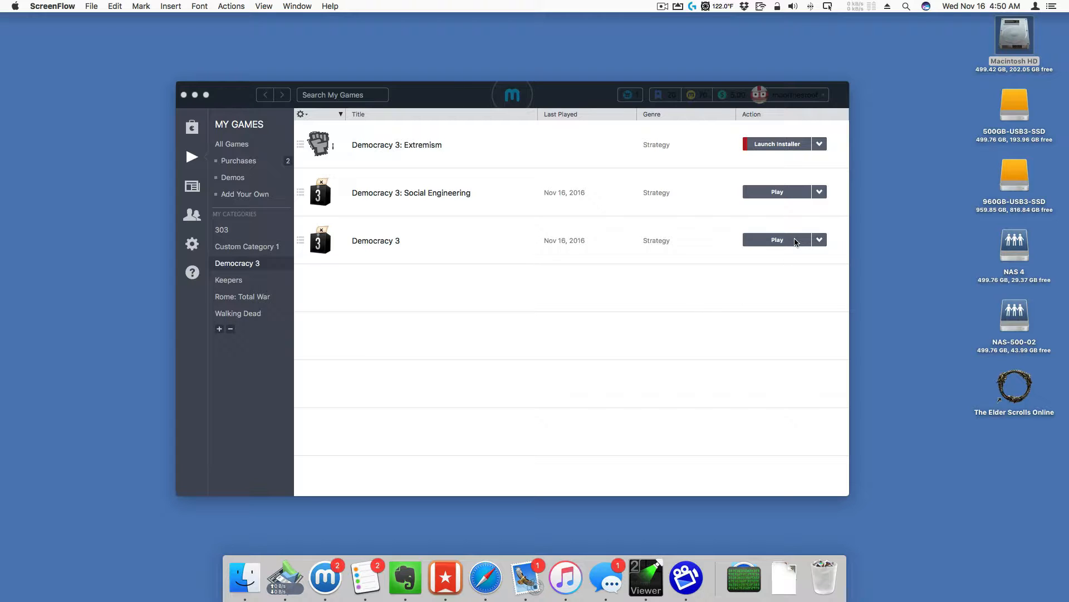
{"action": "mouse_move", "coordinate": [662, 283]}
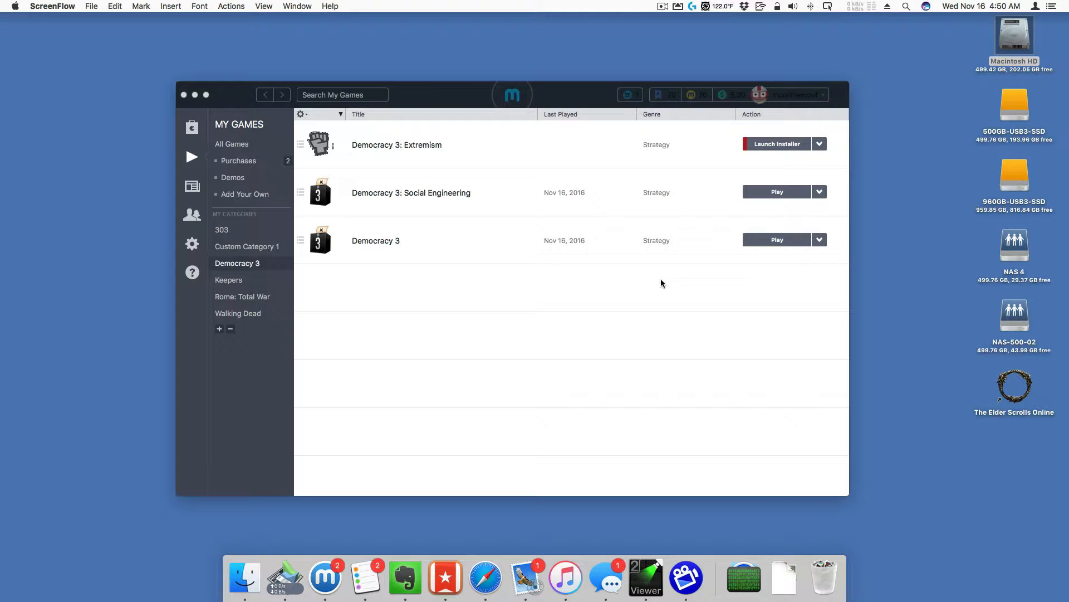
{"action": "mouse_move", "coordinate": [414, 225]}
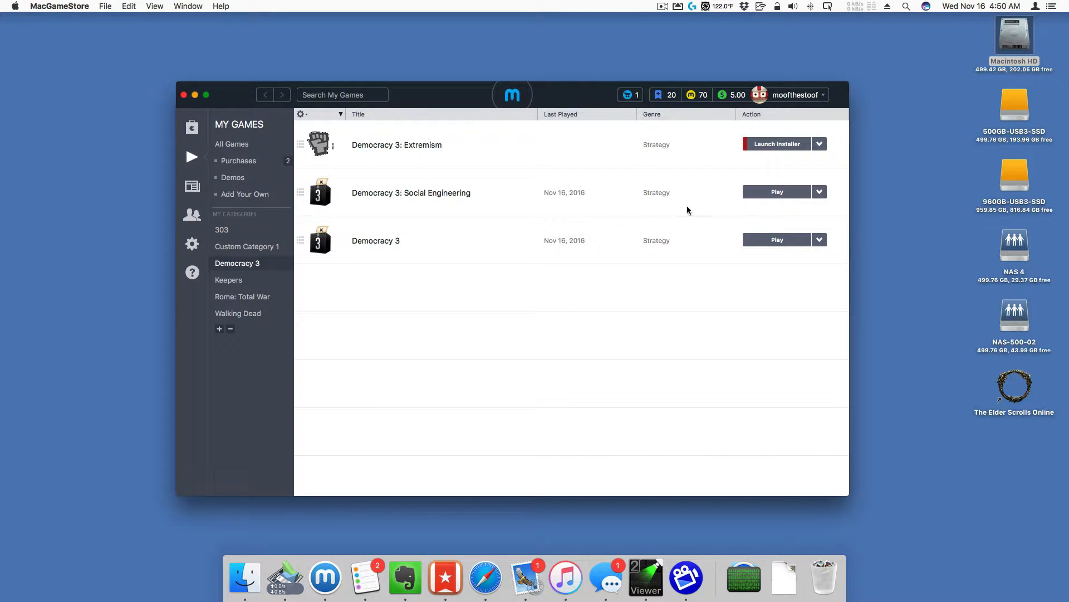
{"action": "mouse_move", "coordinate": [777, 144]}
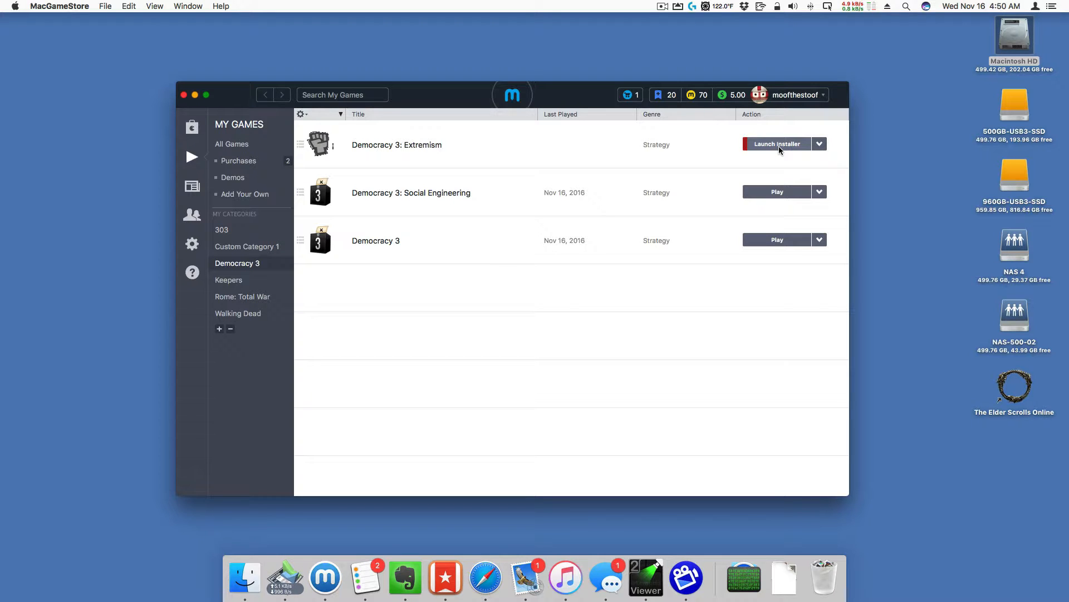
Launch the Democracy 3: Extremism installer from its MacGameStore library row
{"action": "left_click", "coordinate": [776, 144]}
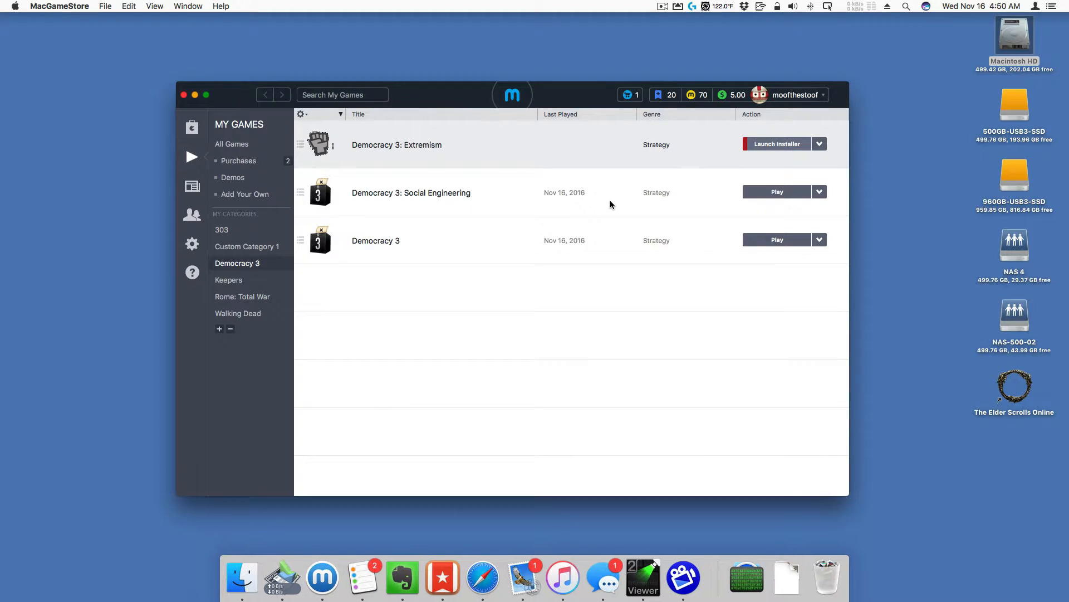
{"action": "left_click", "coordinate": [776, 143]}
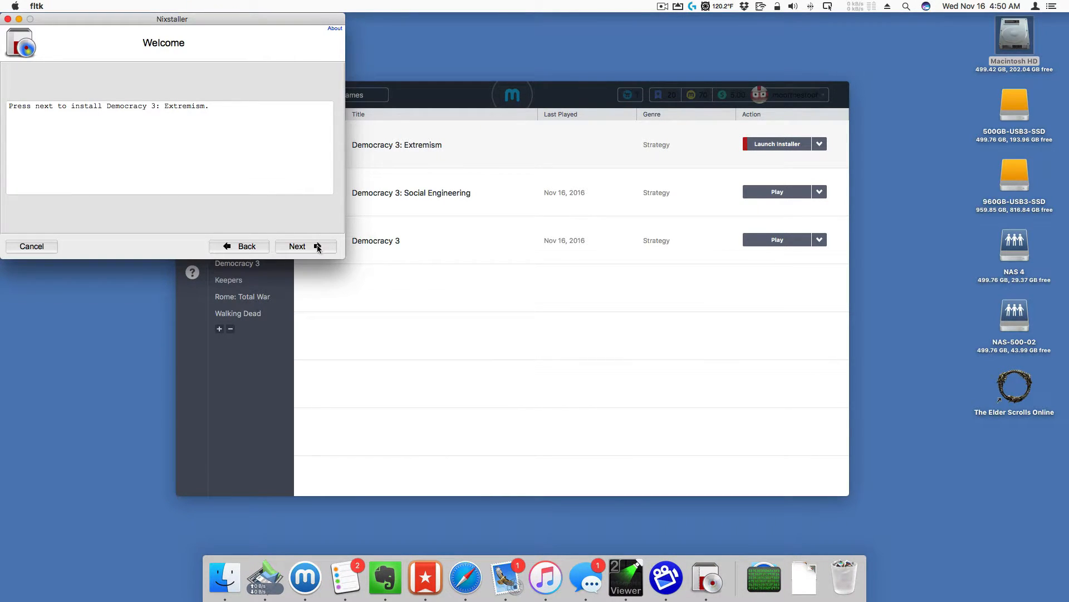
Run the Nixstaller install of Democracy 3: Extremism and close the installer window
{"action": "left_click", "coordinate": [297, 246]}
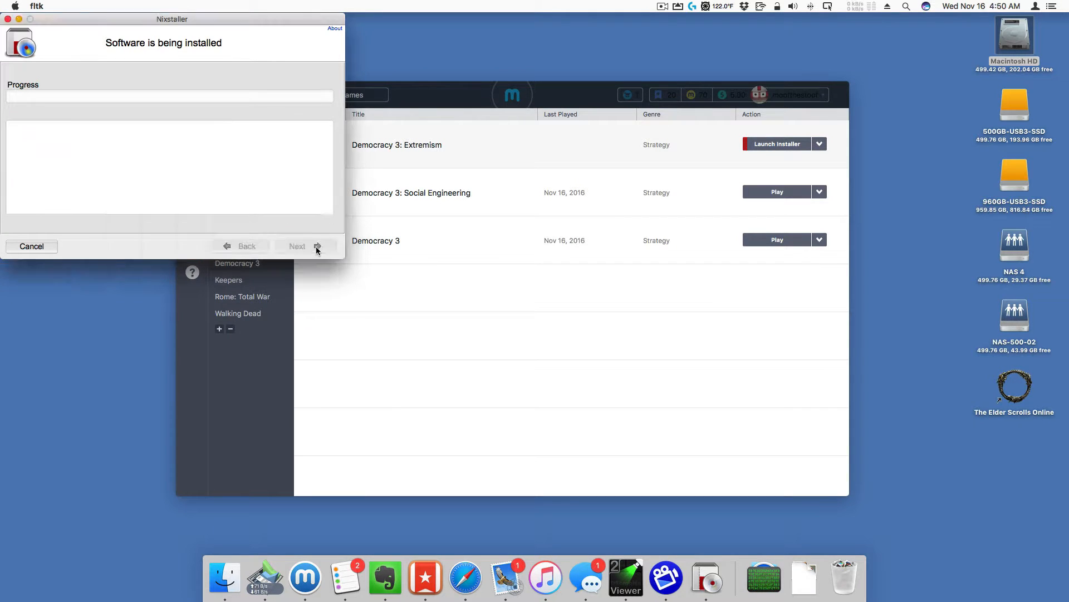
{"action": "left_click", "coordinate": [31, 246]}
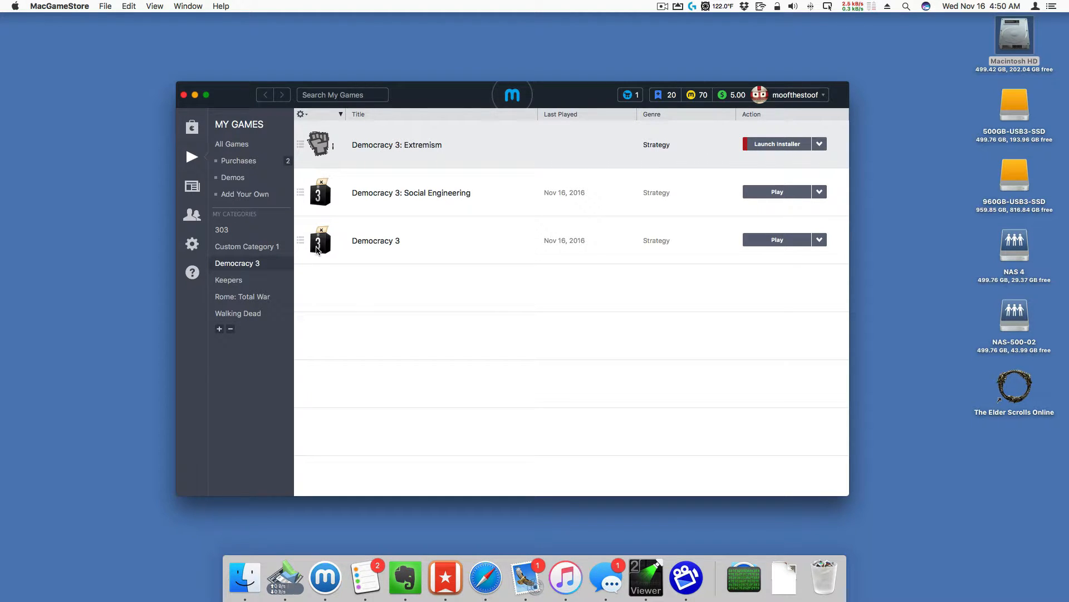
{"action": "mouse_move", "coordinate": [626, 175]}
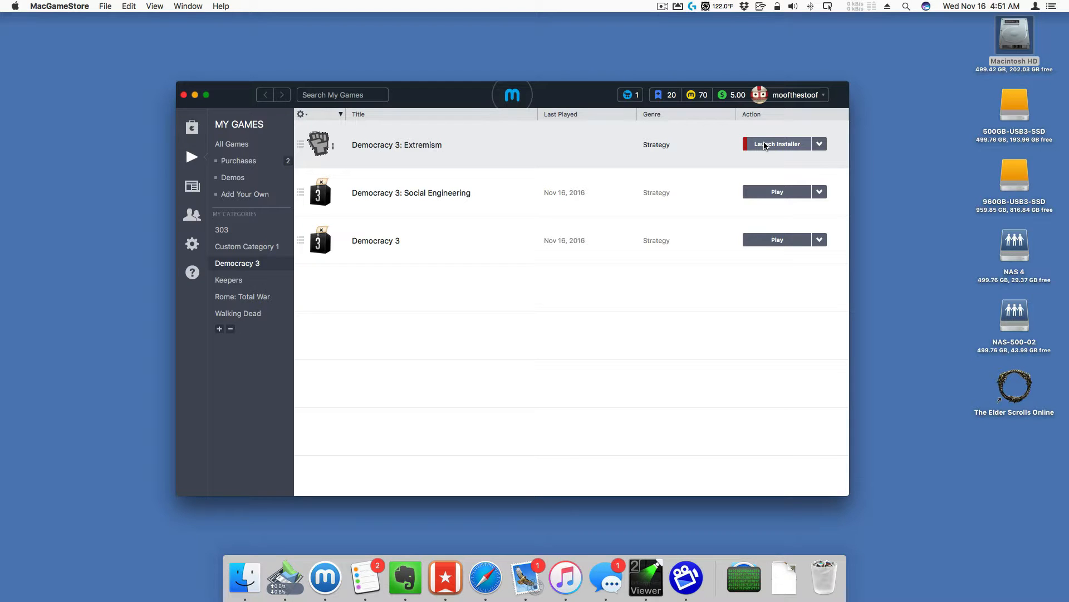
{"action": "mouse_move", "coordinate": [775, 147]}
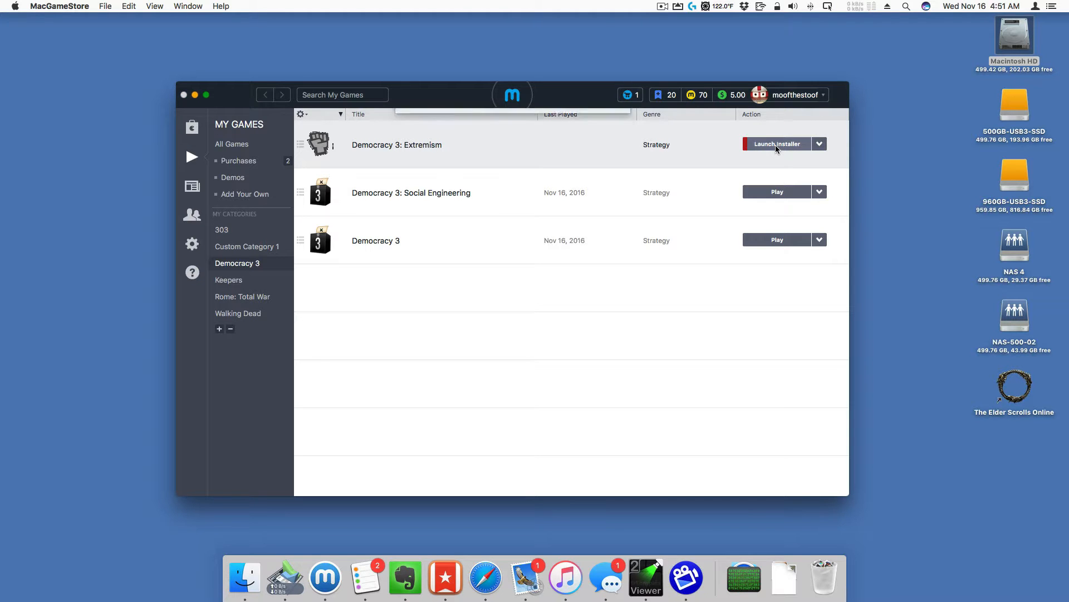
Locate the installed Democracy 3: Extremism and dismiss the ready-to-play notice
{"action": "left_click", "coordinate": [776, 143]}
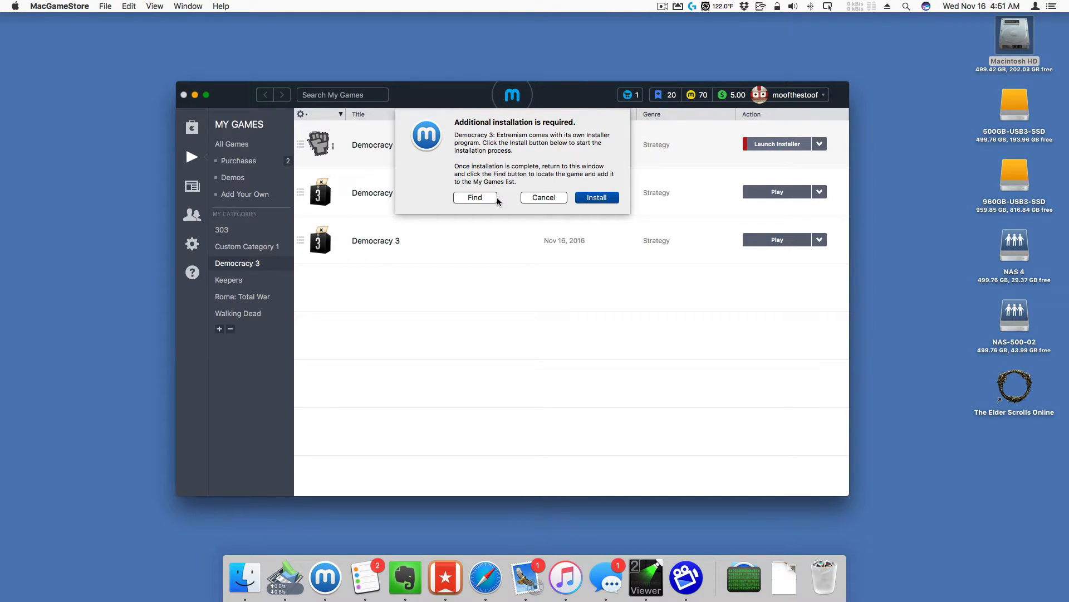
{"action": "mouse_move", "coordinate": [484, 203]}
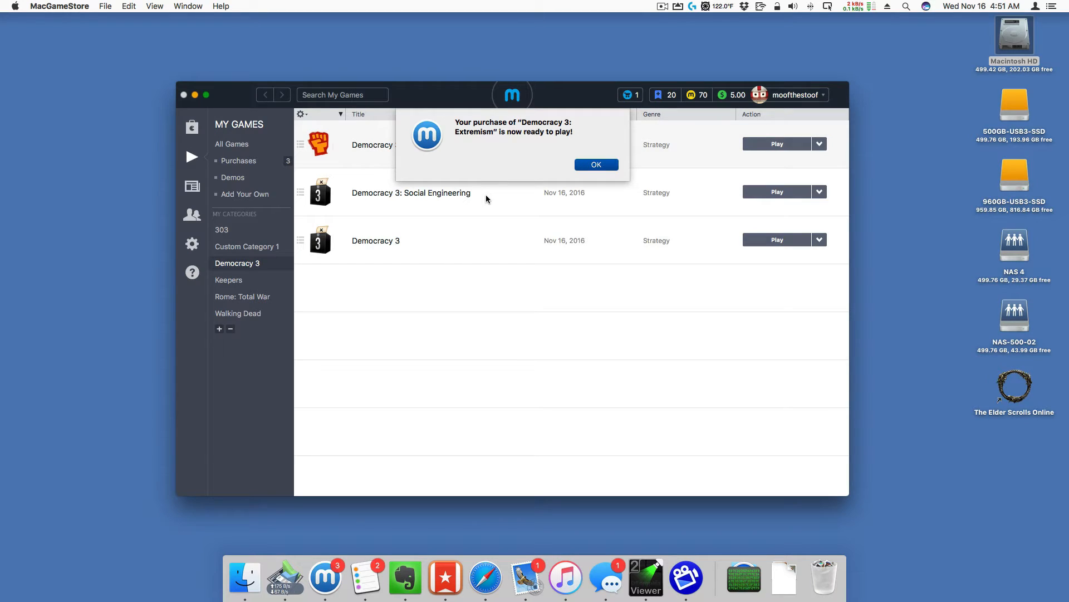
{"action": "left_click", "coordinate": [595, 164]}
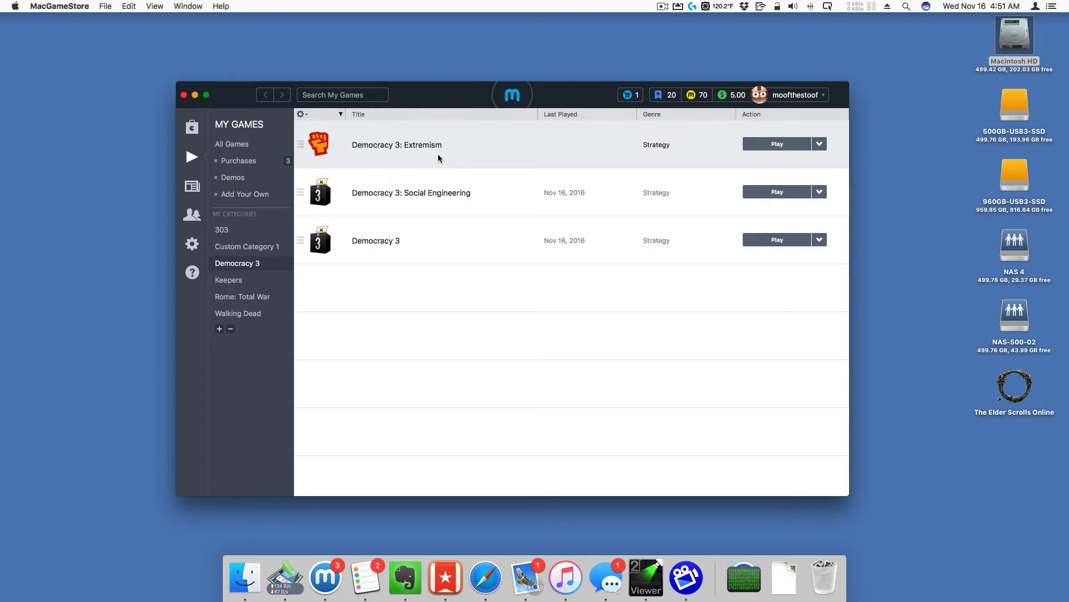
{"action": "mouse_move", "coordinate": [489, 152]}
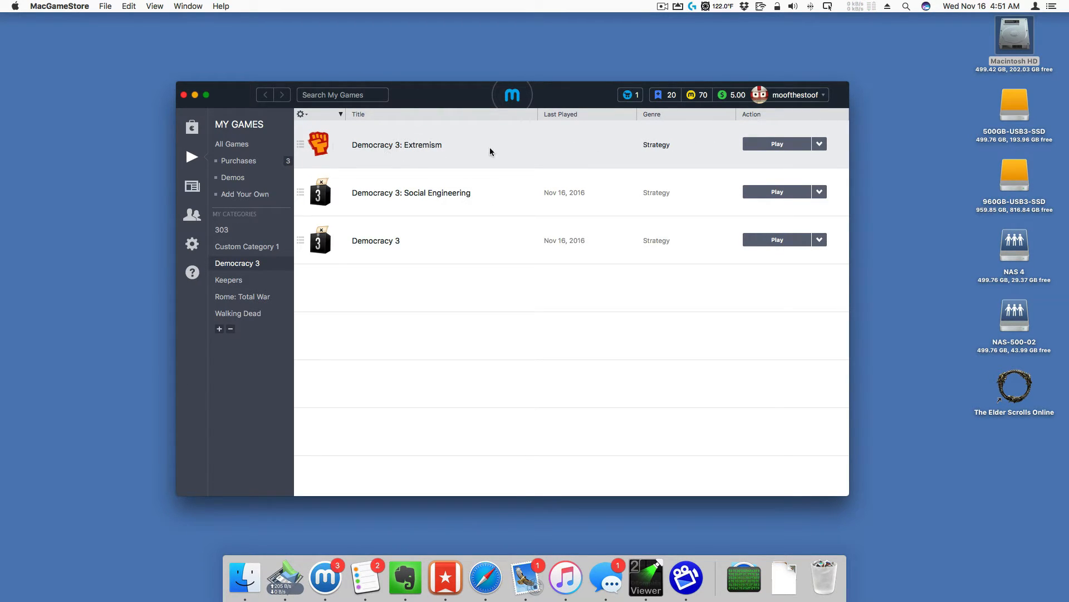
{"action": "mouse_move", "coordinate": [569, 155]}
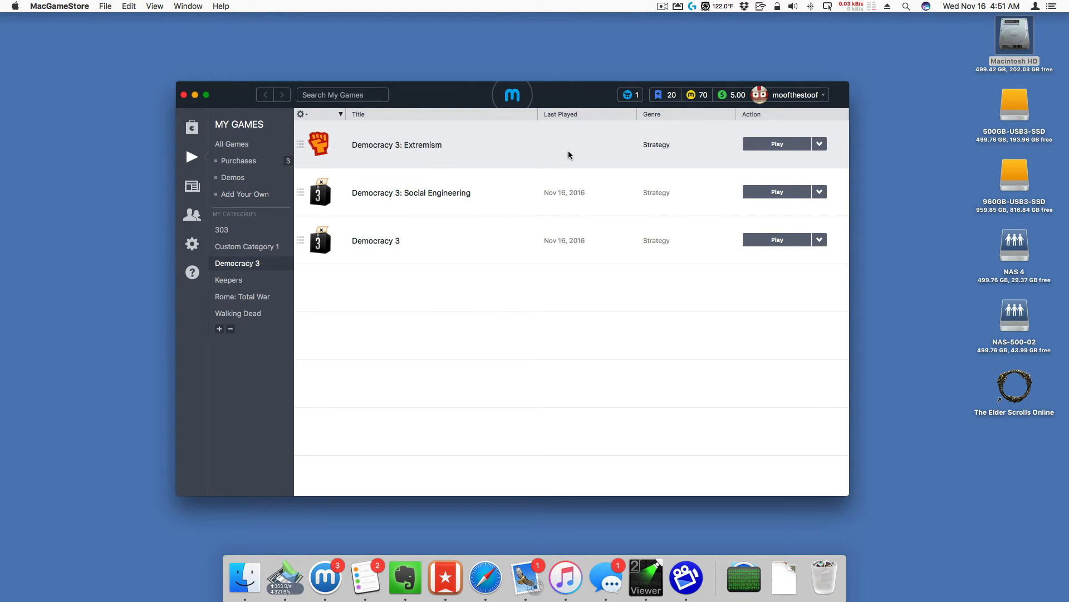
{"action": "mouse_move", "coordinate": [800, 152]}
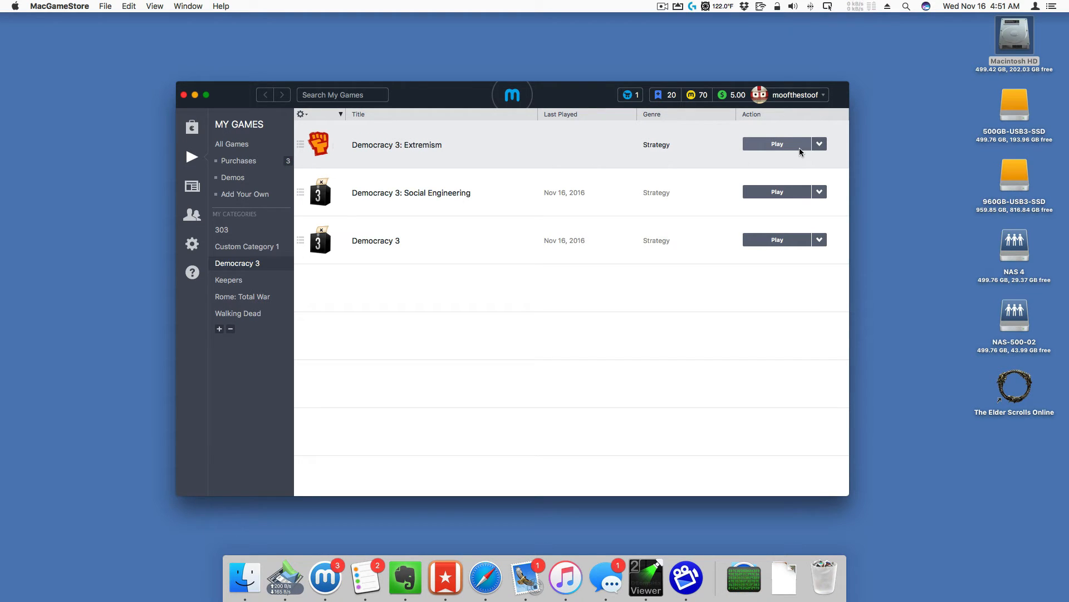
Play Democracy 3: Extremism and view Mods, showing Social Engineering and Extremism Active
{"action": "left_click", "coordinate": [777, 240]}
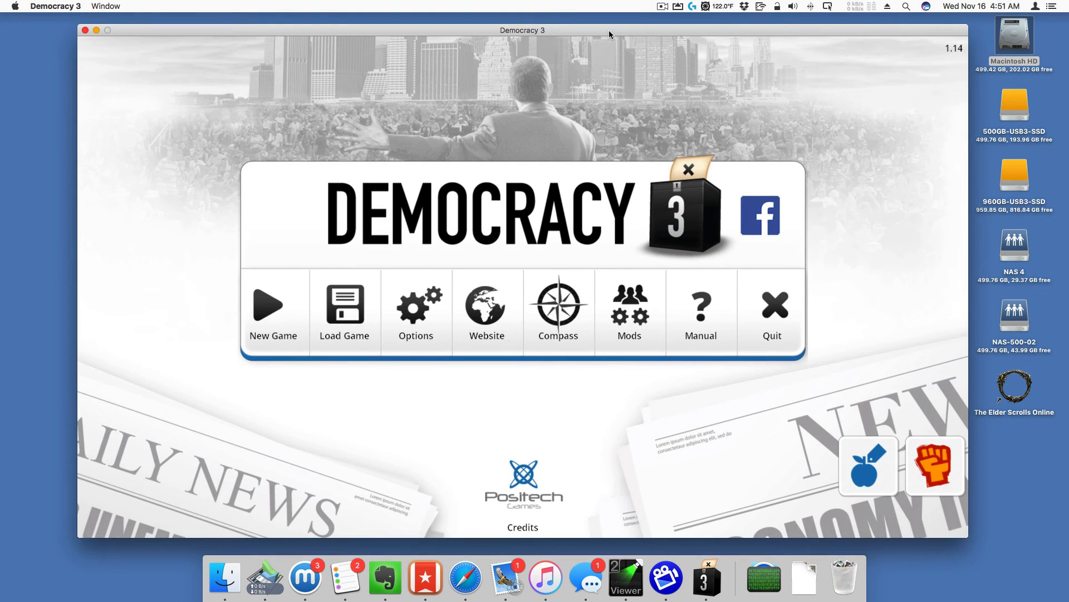
{"action": "mouse_move", "coordinate": [629, 306]}
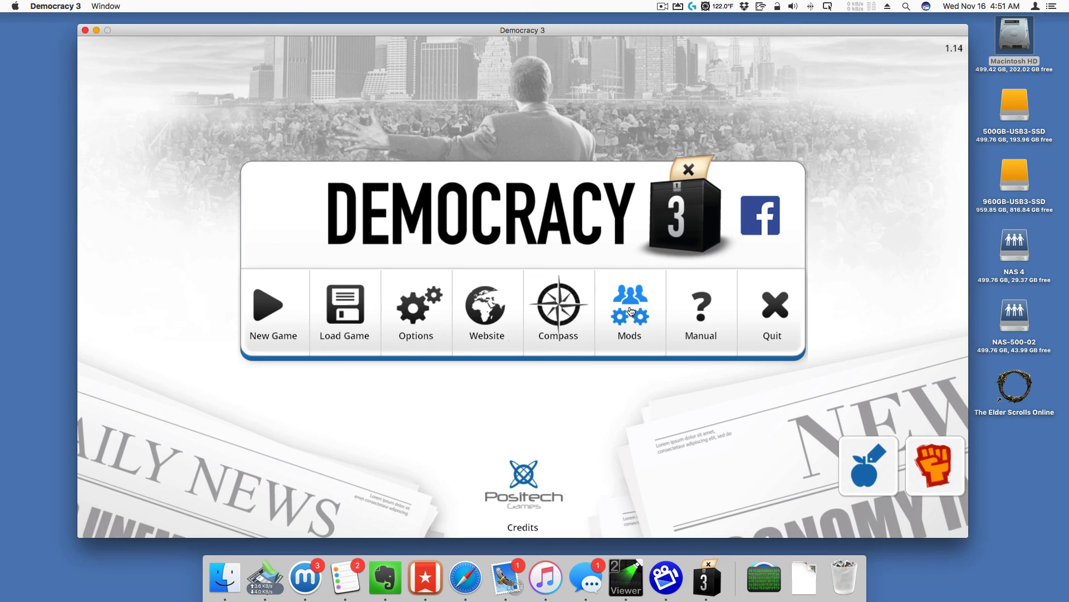
{"action": "left_click", "coordinate": [629, 306]}
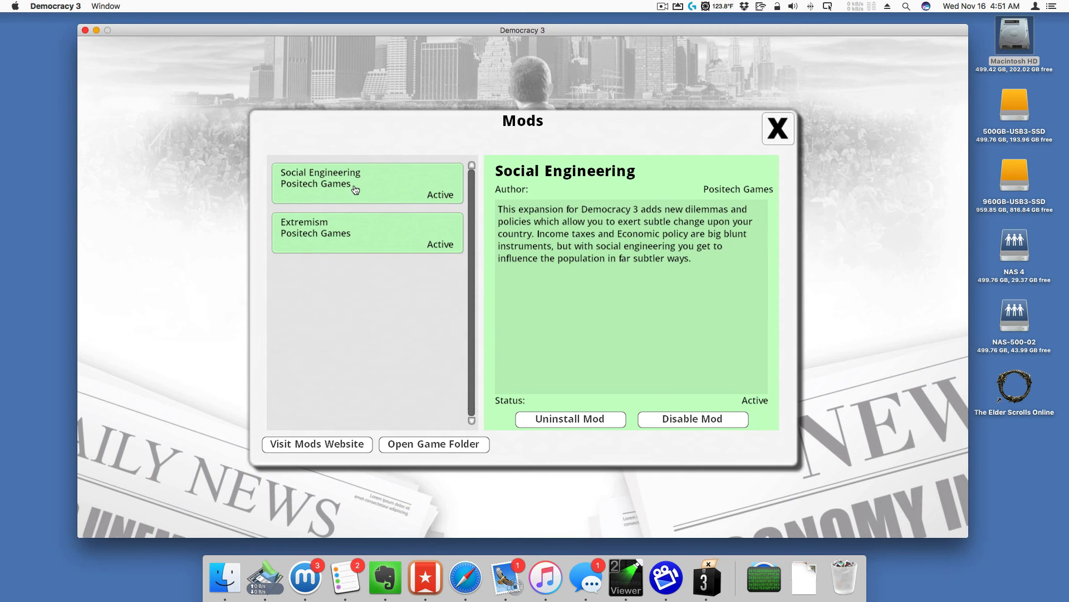
{"action": "mouse_move", "coordinate": [358, 238]}
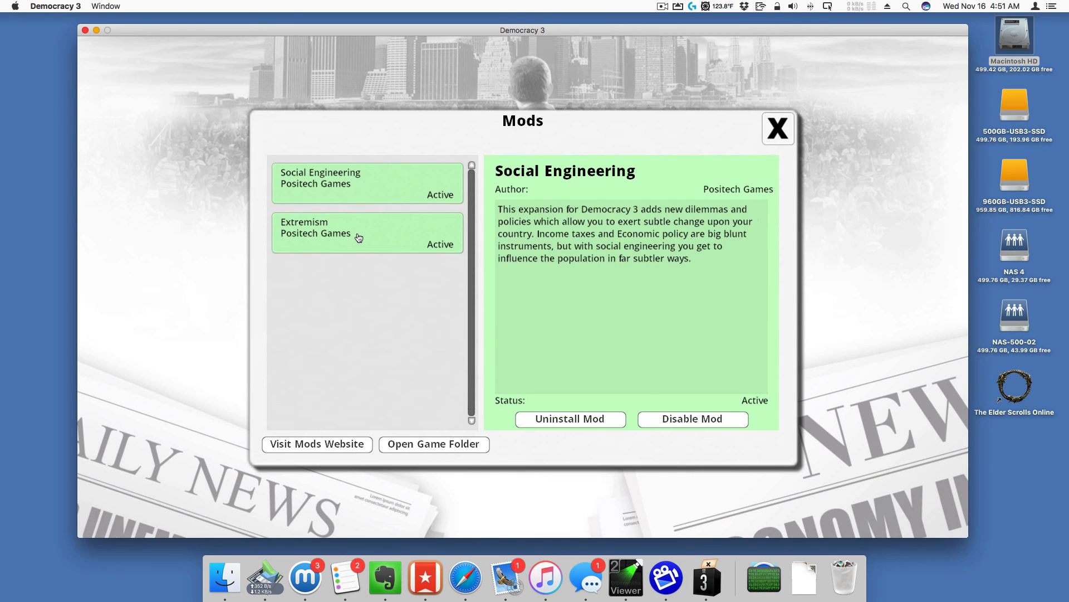